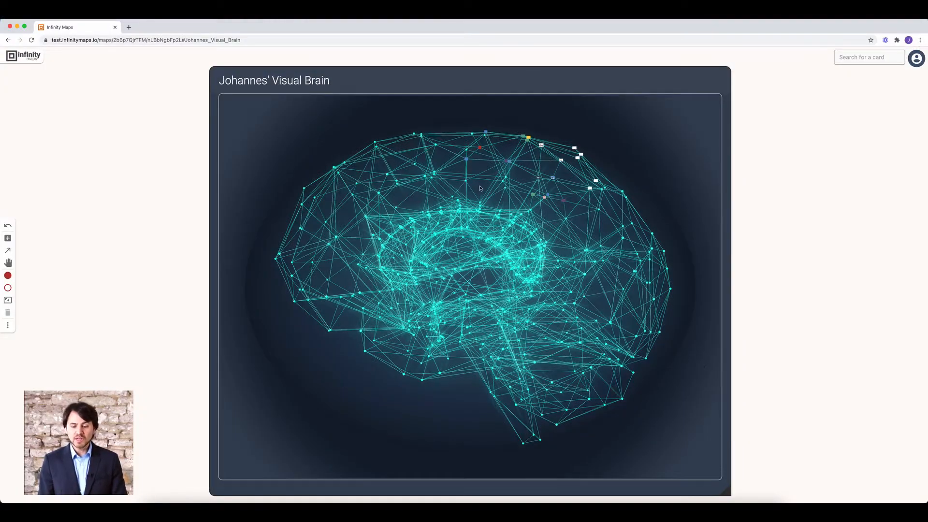
pyautogui.moveTo(532, 155)
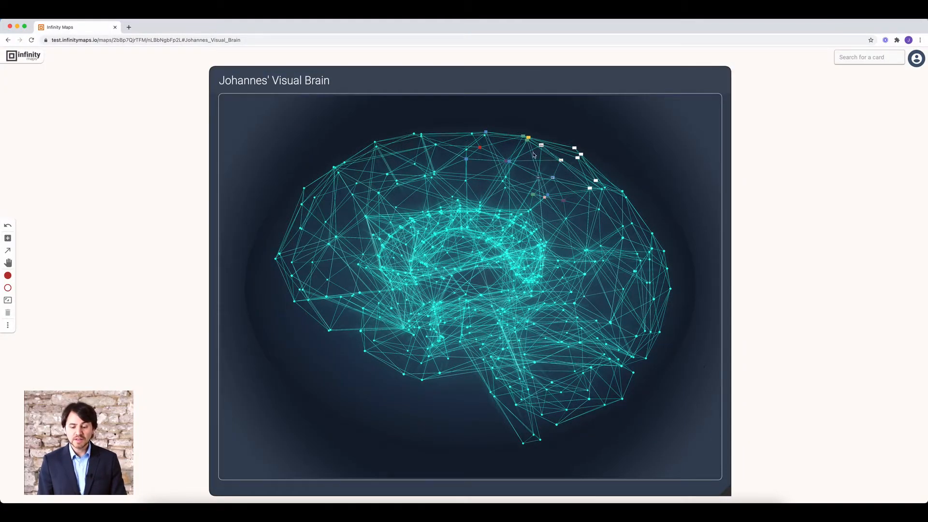
pyautogui.moveTo(537, 152)
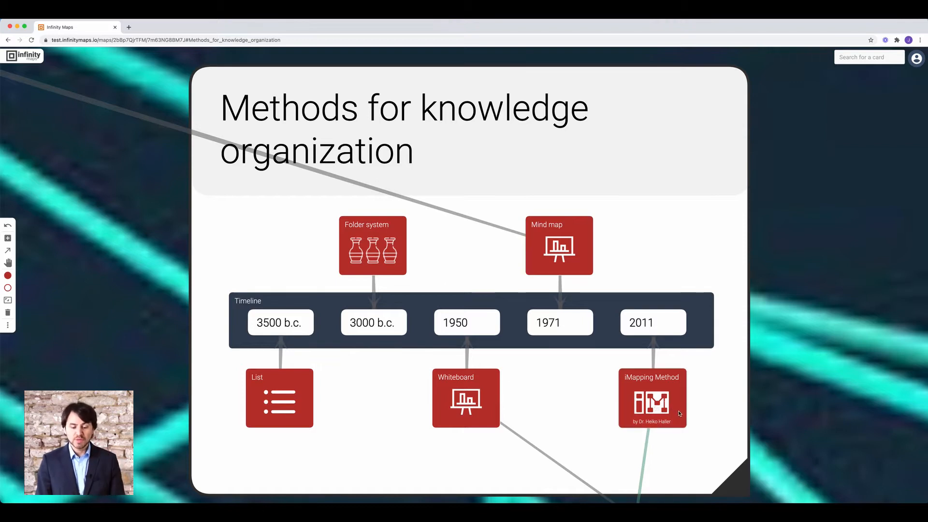
# Zoom into the iMapping Method card to reveal the Fancy Descriptions list
pyautogui.doubleClick(652, 399)
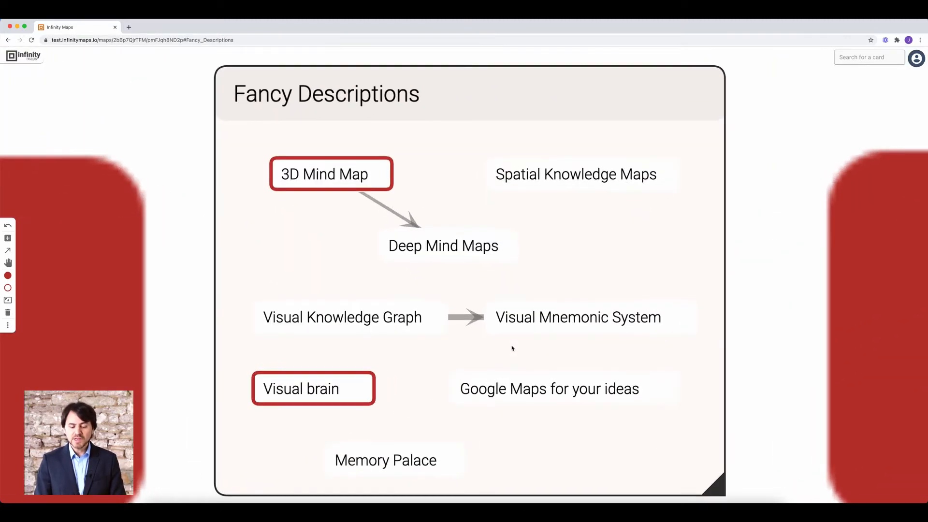
# Select Deep Mind Maps, advancing the presentation to the Lawyers and Consultants cards
pyautogui.click(443, 246)
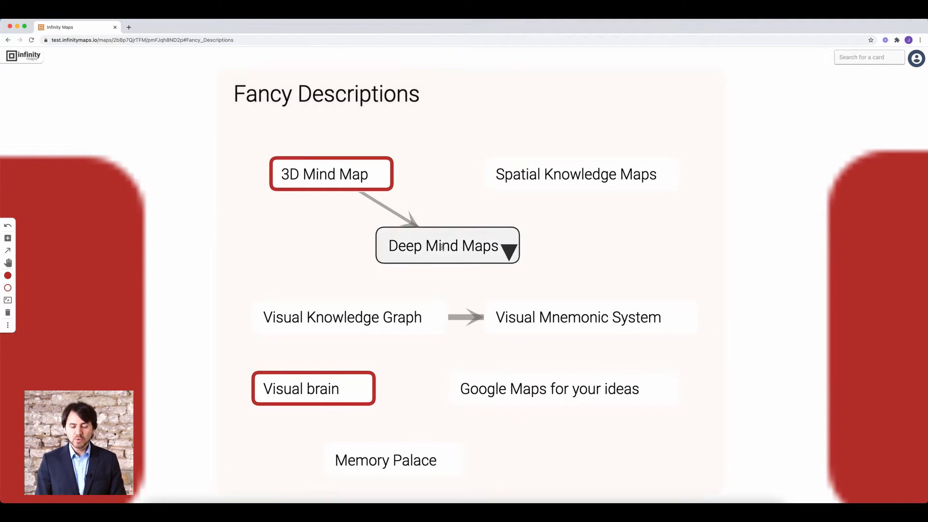
pyautogui.click(443, 245)
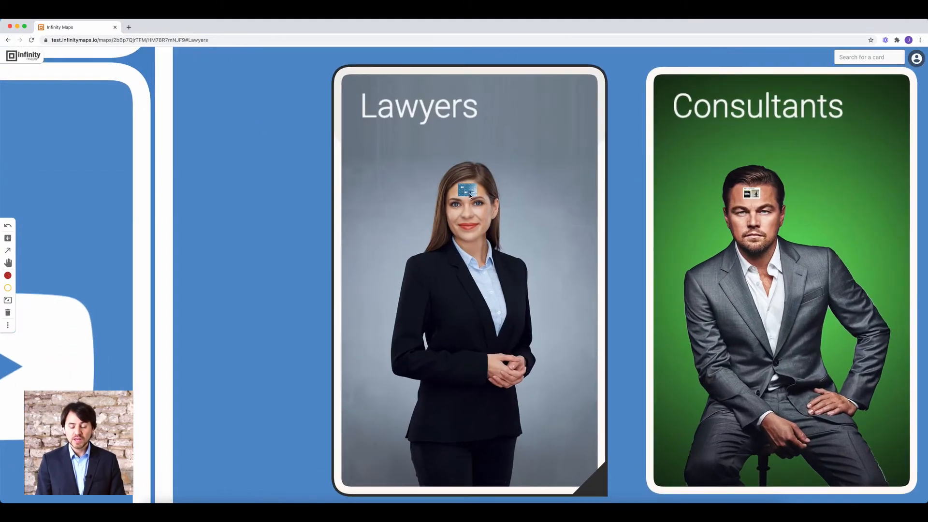
# Follow the Lawyers card's embedded map and zoom into Financials 2020 Profit & loss statements
pyautogui.click(469, 190)
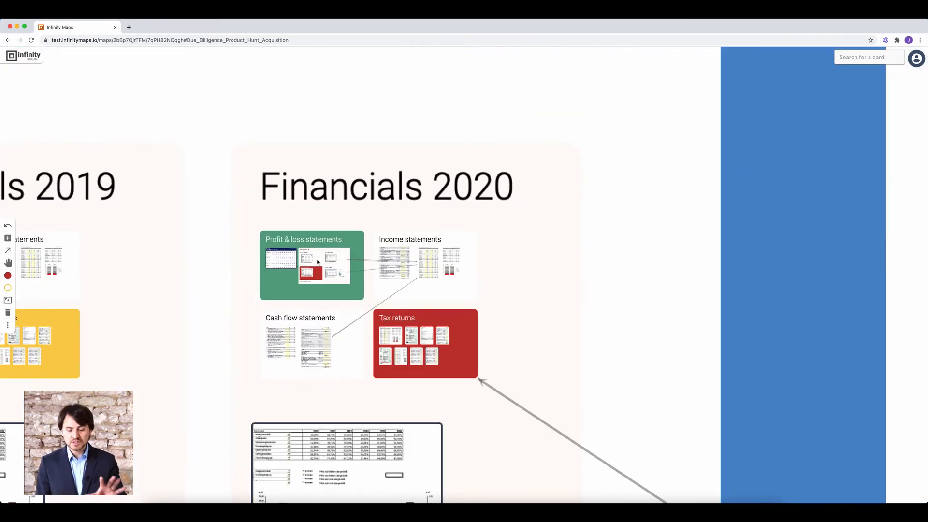
pyautogui.doubleClick(311, 264)
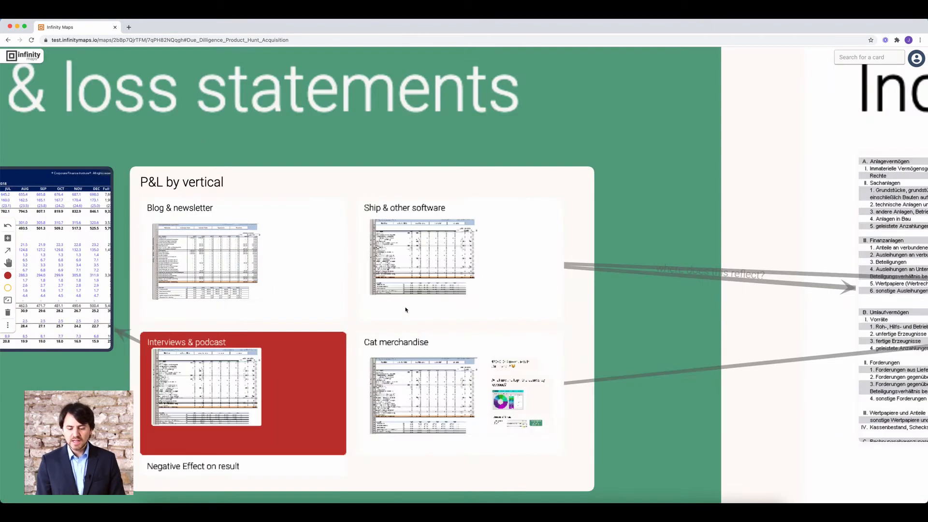